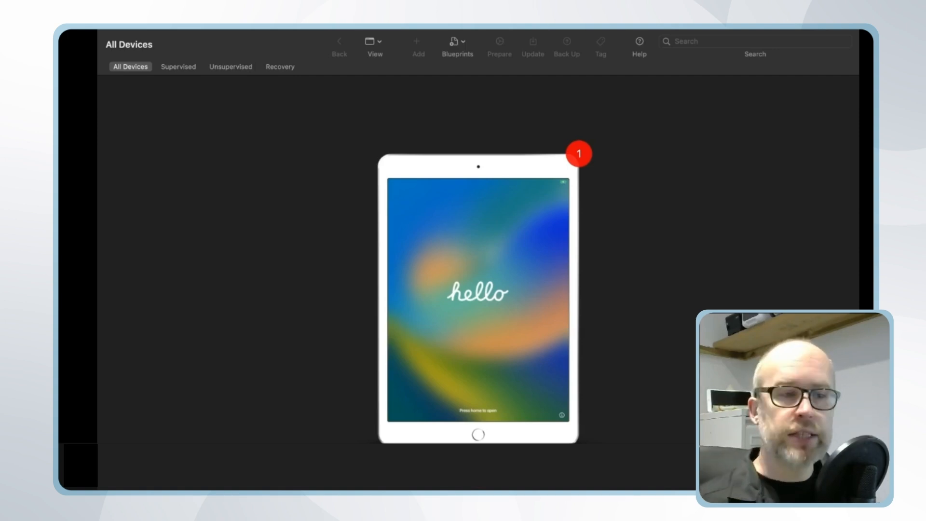
mouse_move(511, 252)
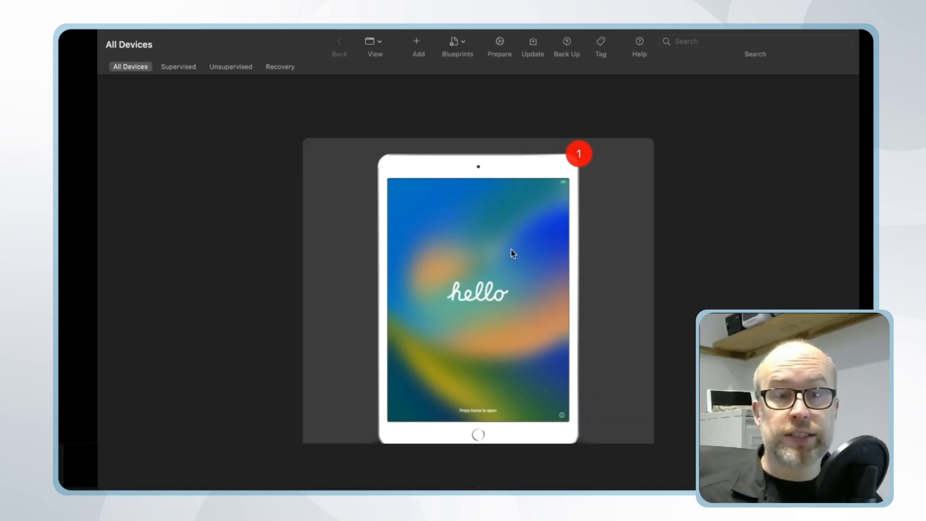
mouse_move(506, 52)
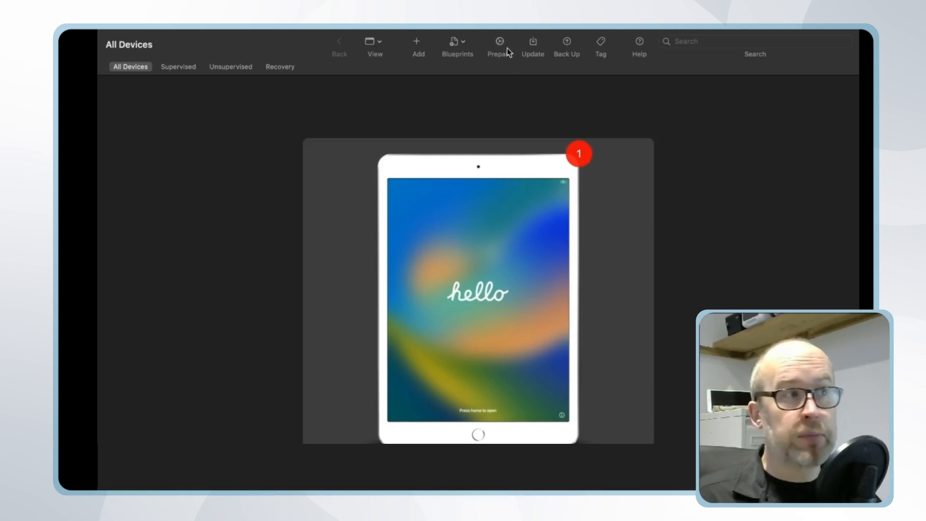
Start preparing the connected iPad with Prepare from the toolbar.
click(499, 44)
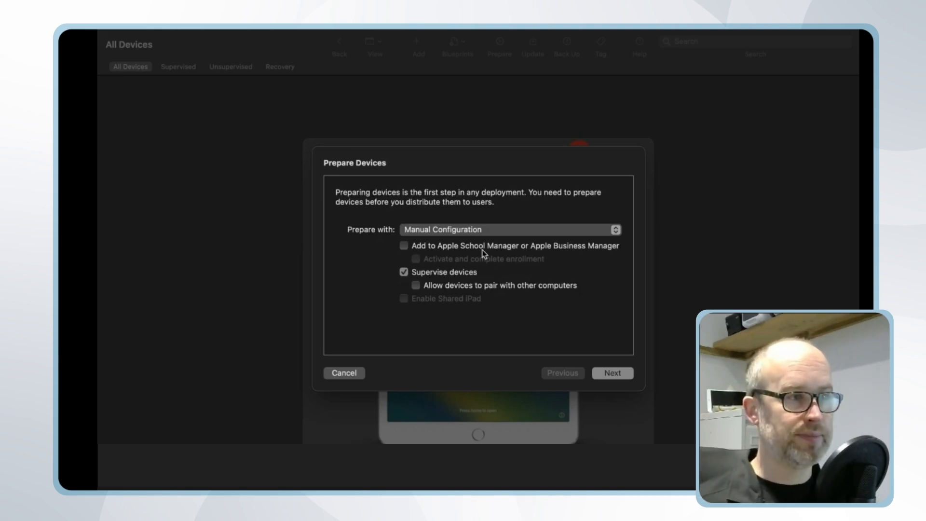
Add the iPad to Apple Business Manager without activating enrollment, and choose to define a new MDM server.
click(404, 246)
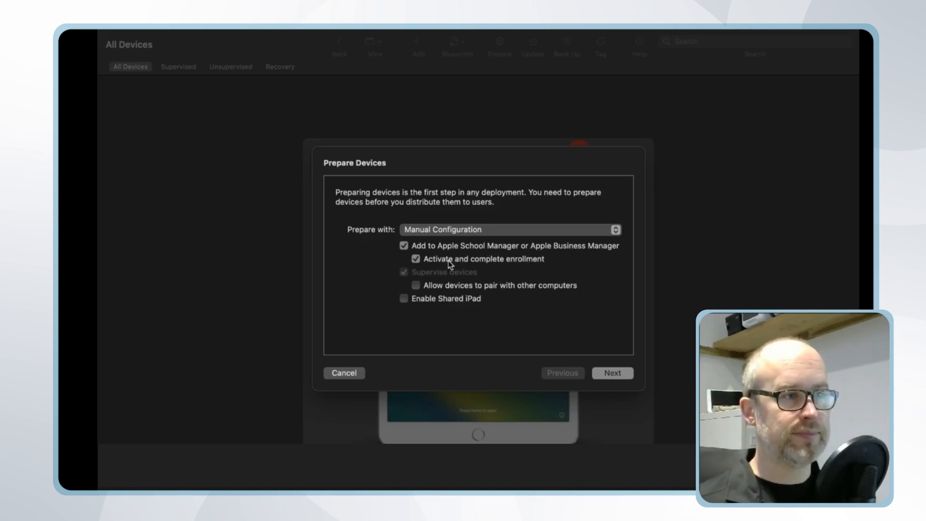
click(415, 258)
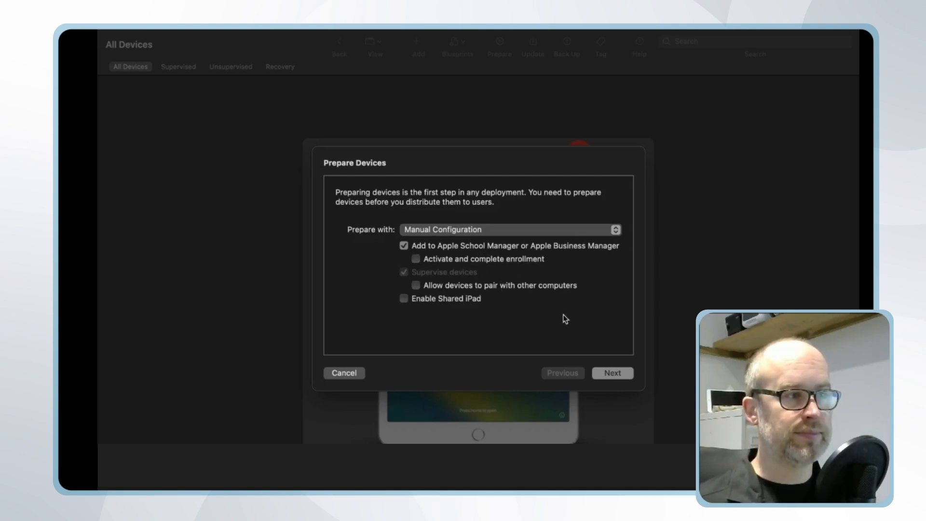
click(611, 372)
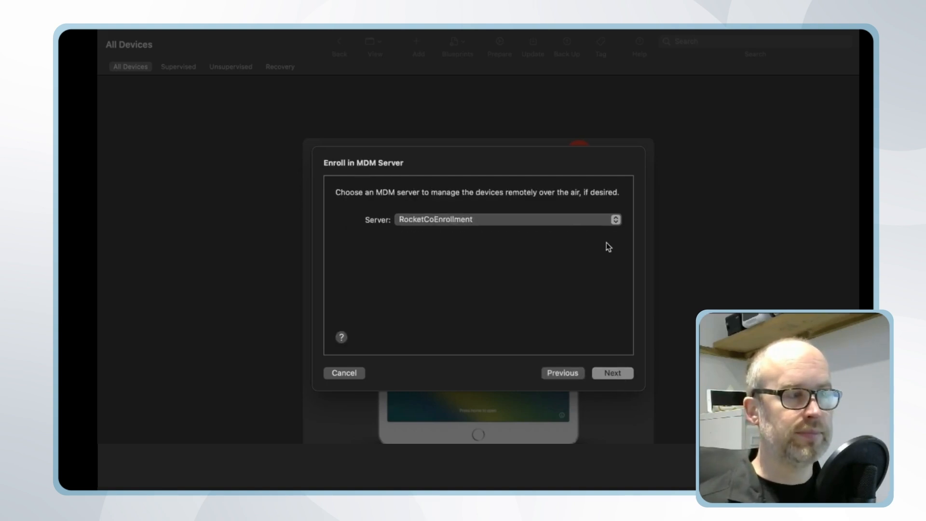
click(506, 219)
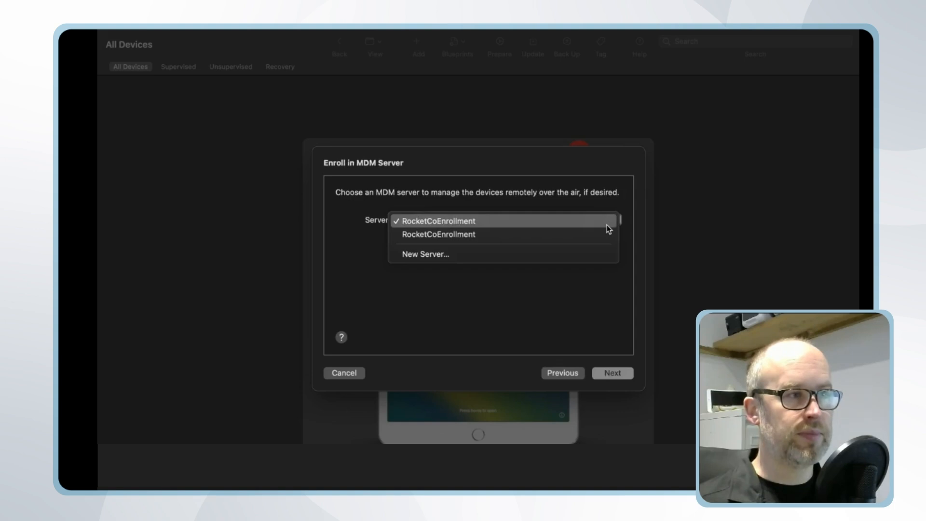
mouse_move(515, 253)
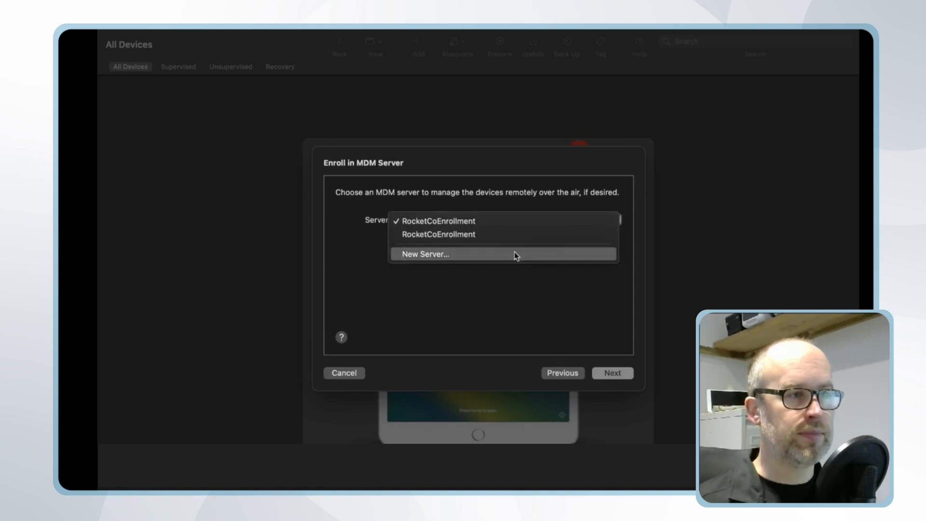
click(424, 254)
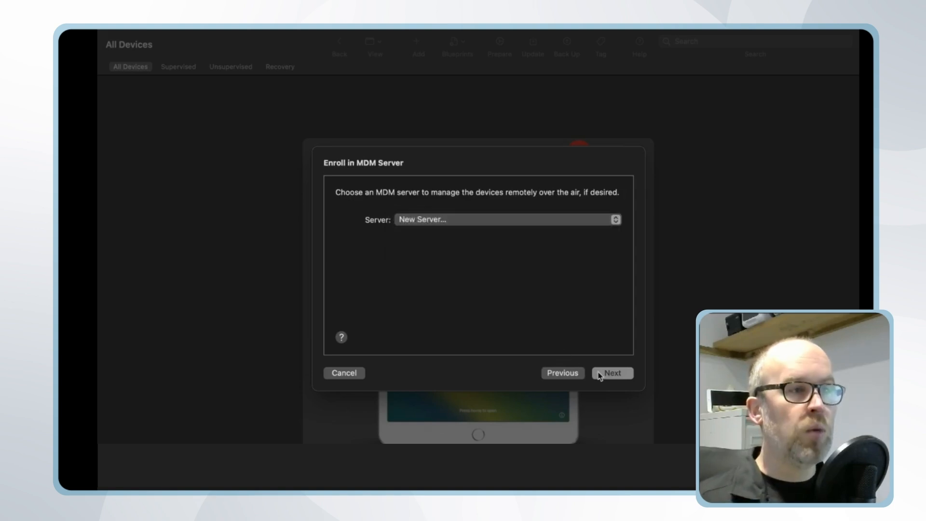
click(611, 373)
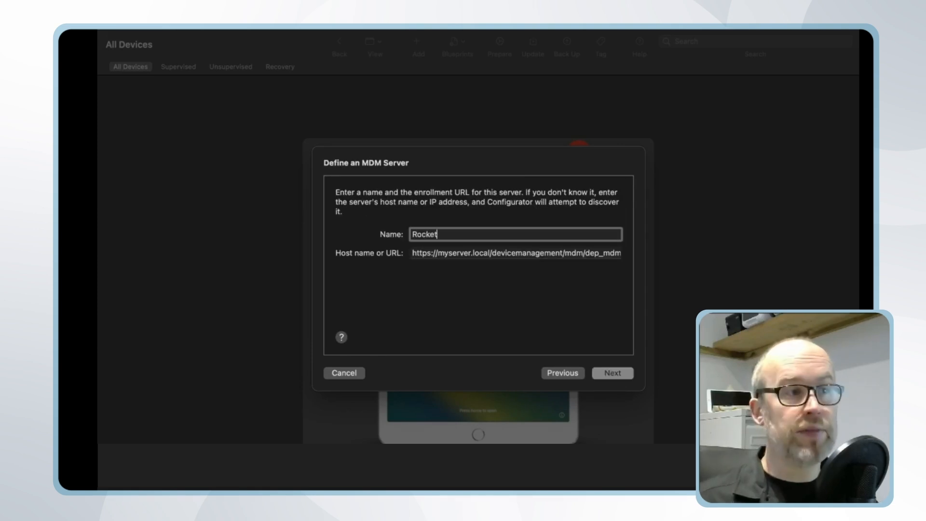
text(CoSe)
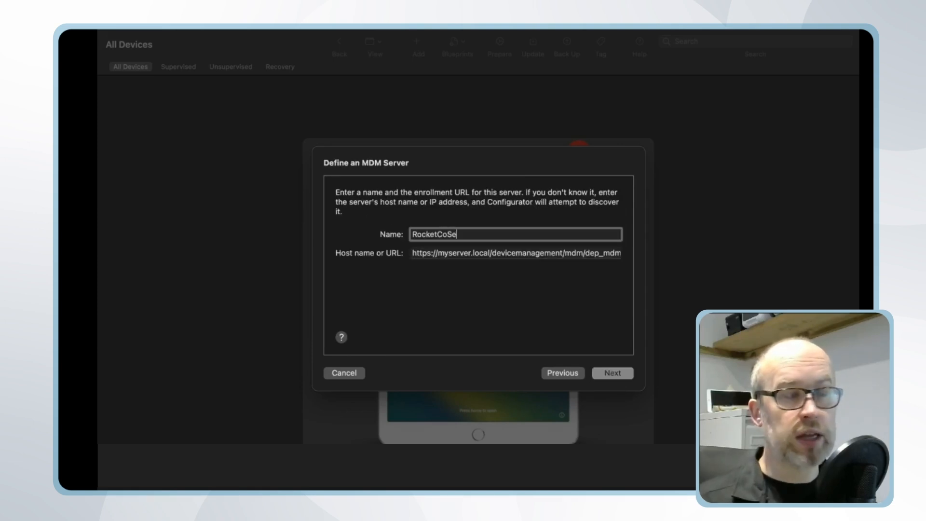
text(rver)
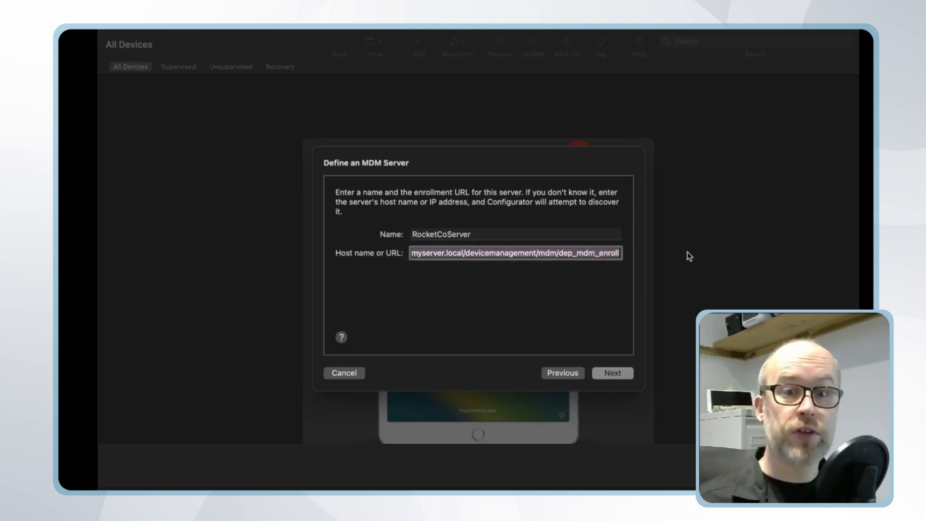
text(https://a00244)
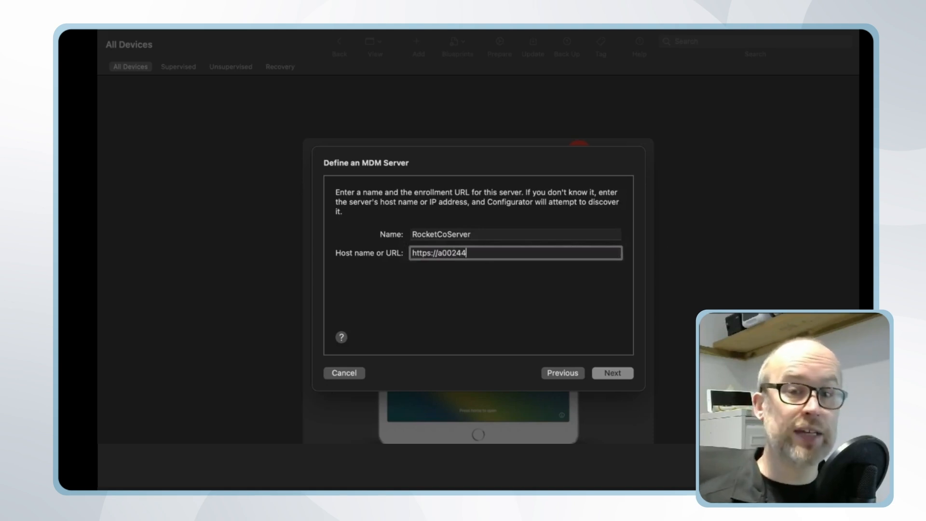
text(60)
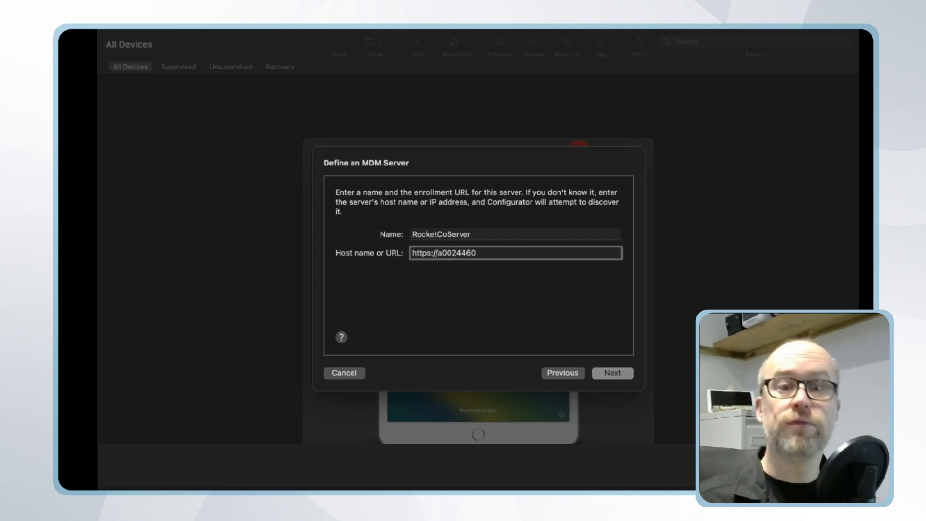
text(.mobi)
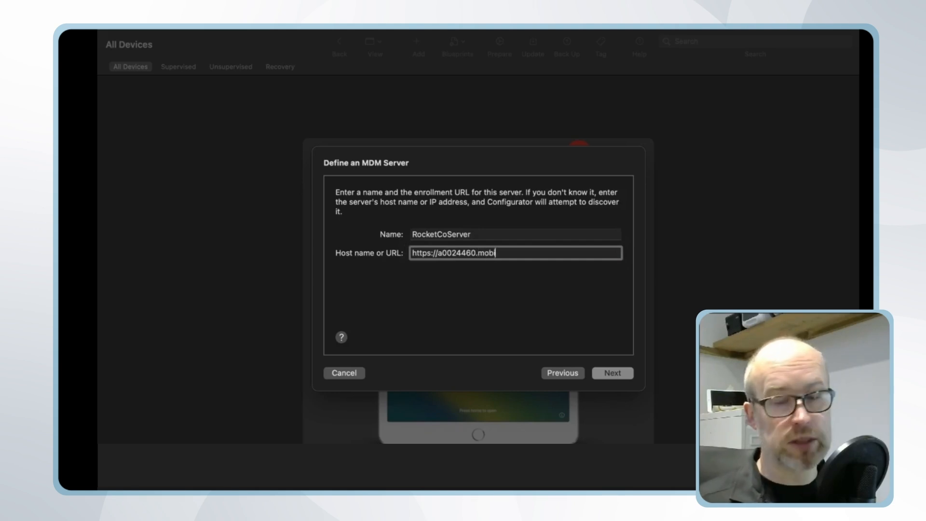
Trust the MobiControl Root CA, skip Apple Business Manager sign-in and use an existing supervision identity.
click(611, 372)
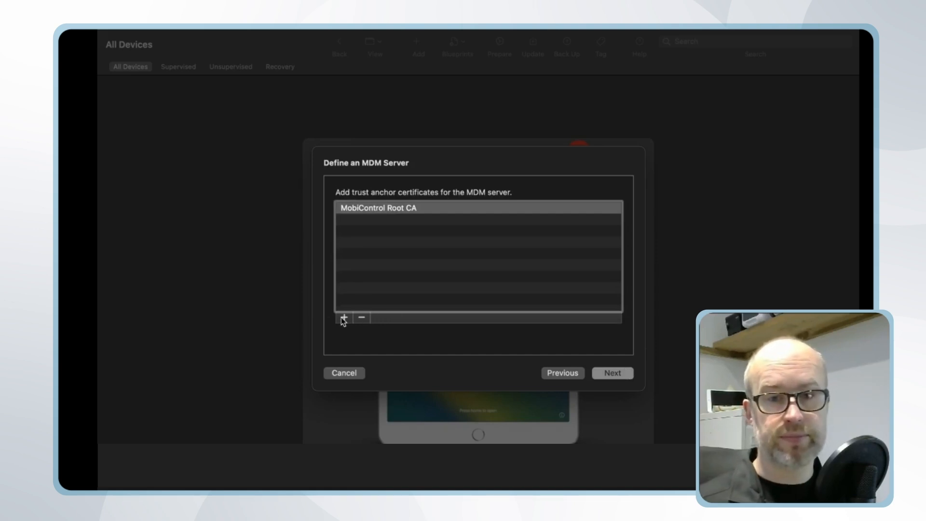
click(613, 372)
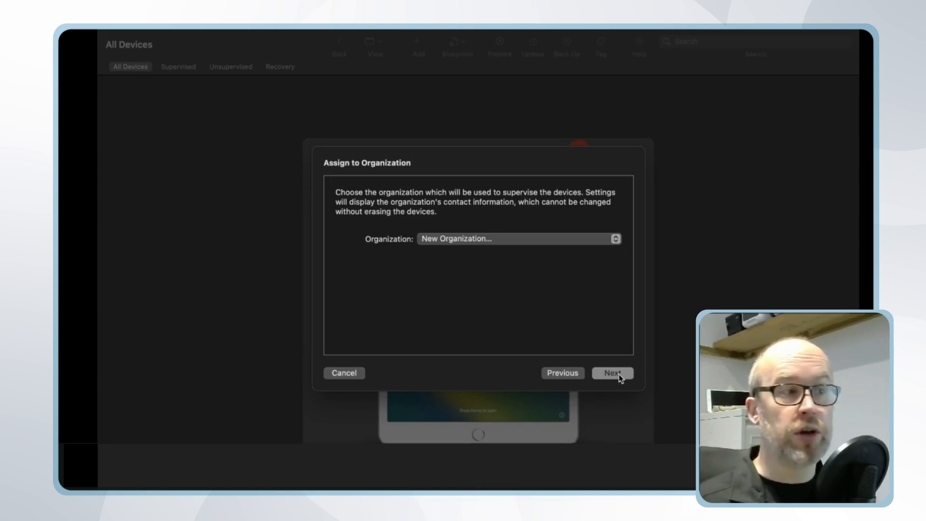
click(612, 373)
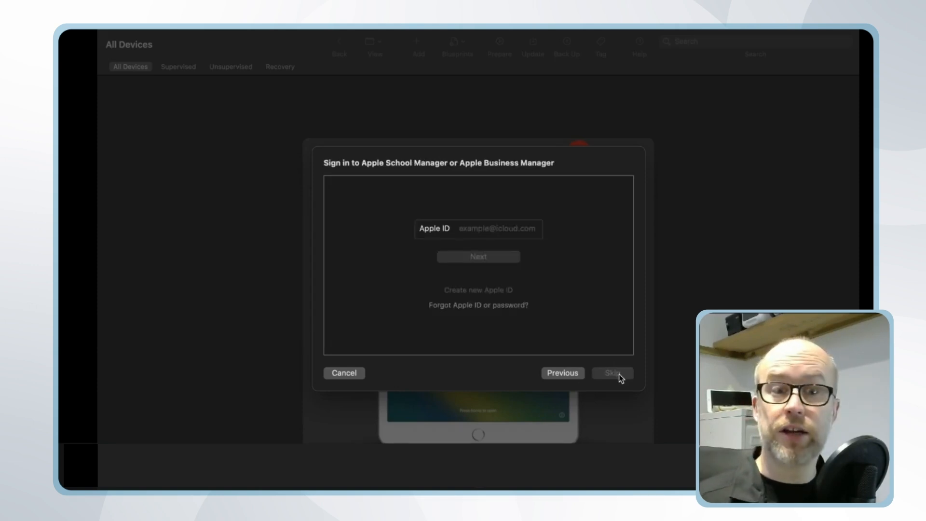
click(501, 228)
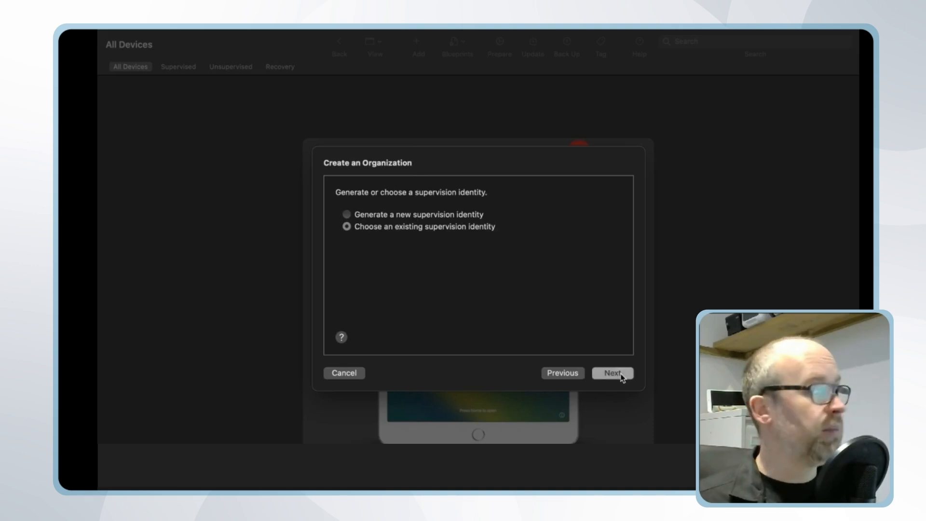
click(611, 373)
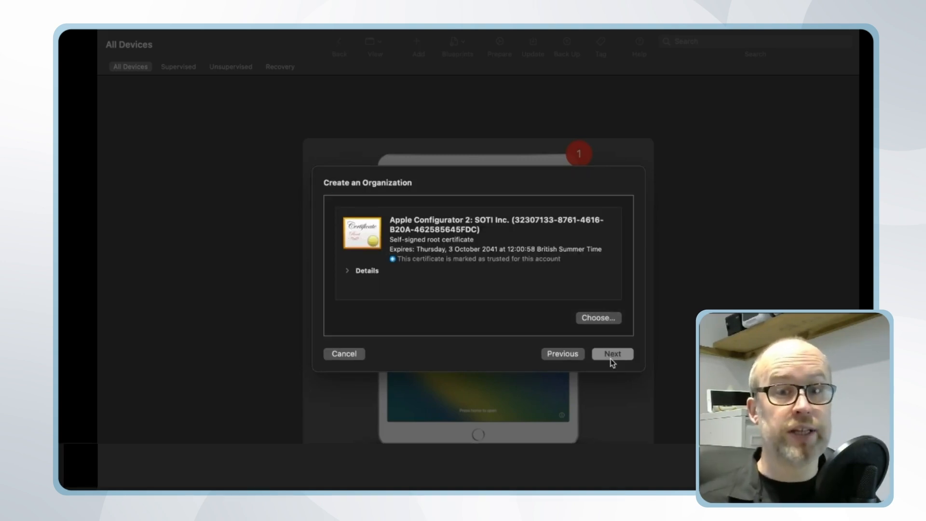
Use the SOTI Inc. identity, keep Setup Assistant steps hidden with no profile, and prepare the iPad.
click(612, 354)
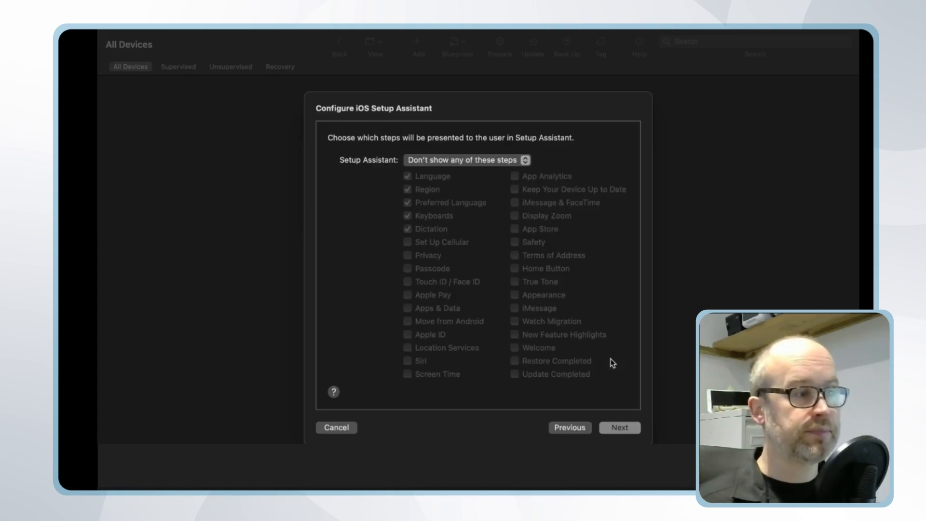
click(619, 428)
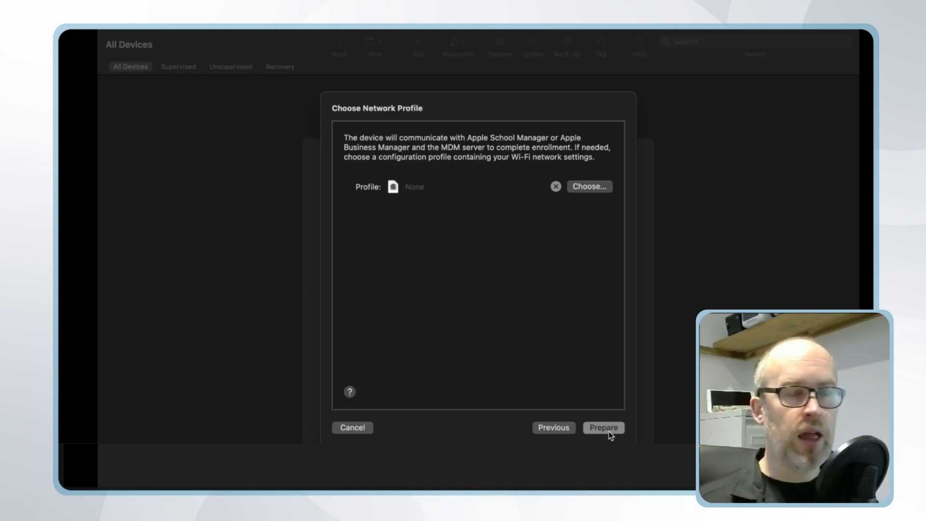
click(603, 427)
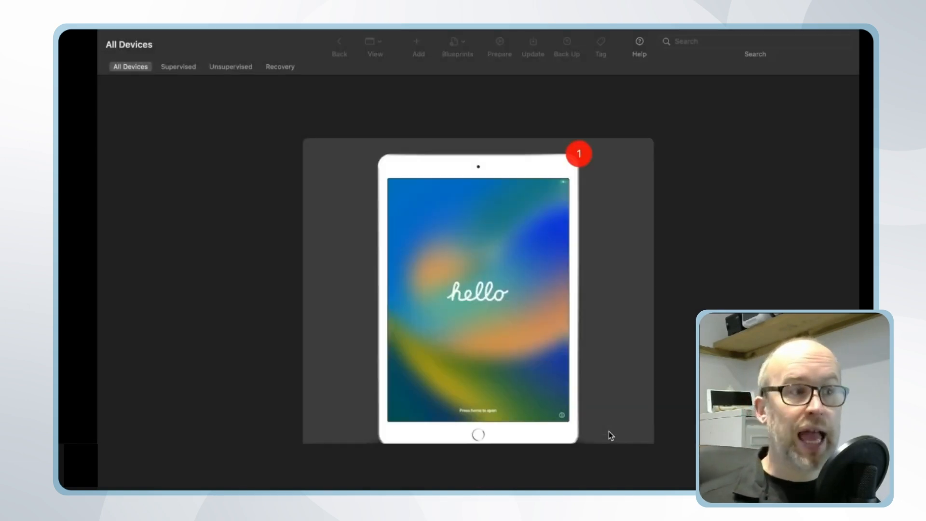
click(499, 44)
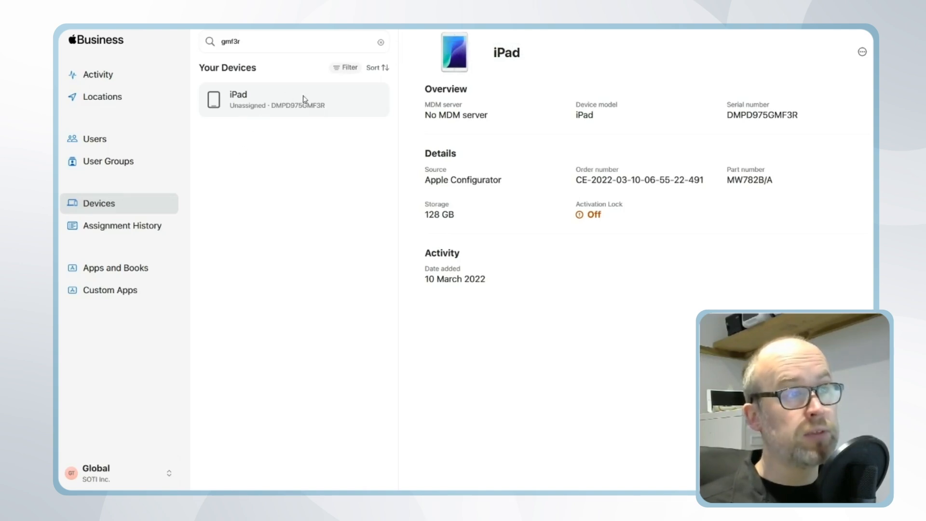
double_click(462, 181)
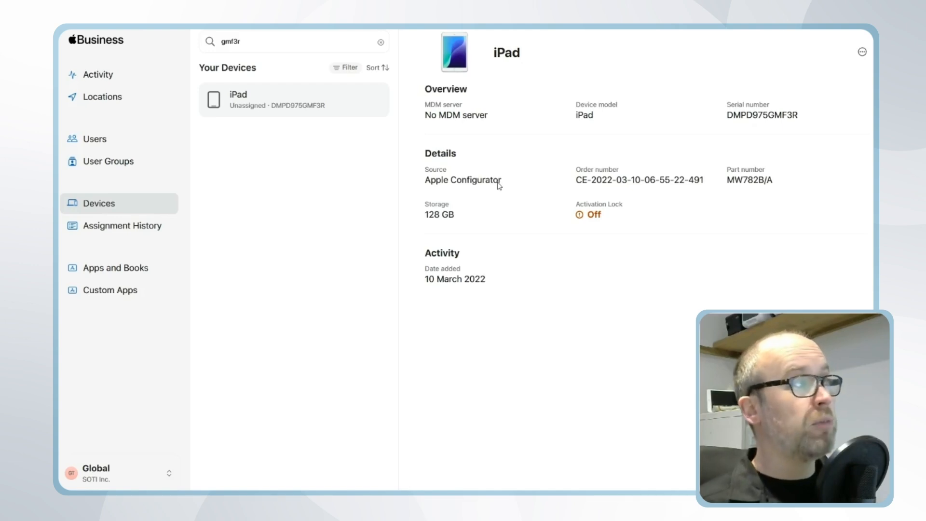
click(861, 52)
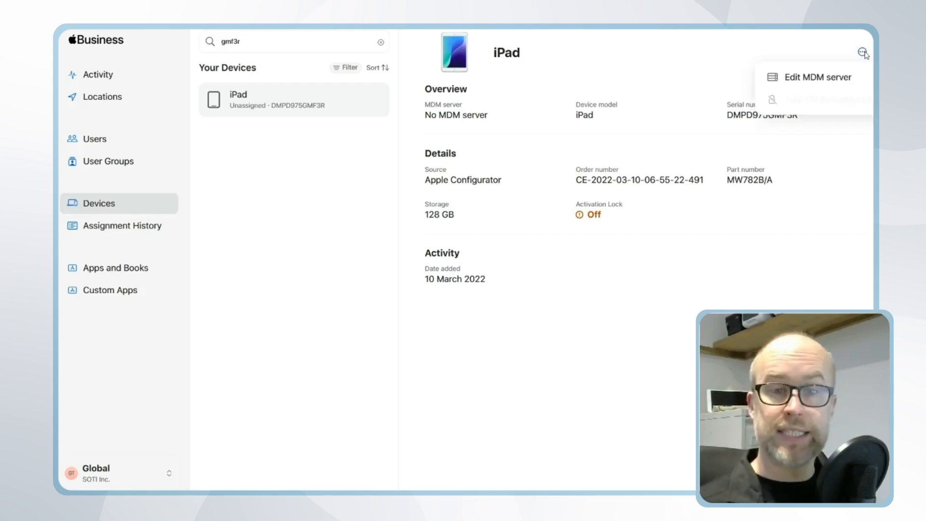
mouse_move(818, 77)
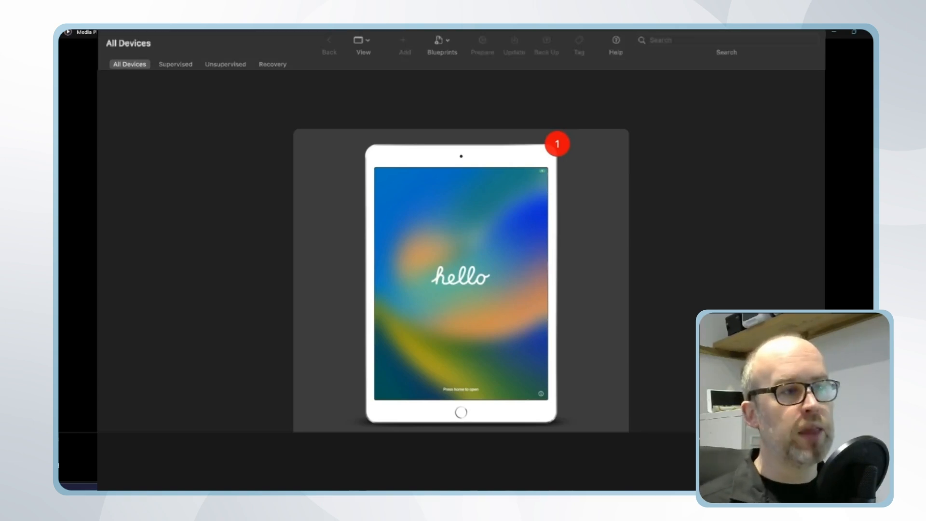
Start Prepare again, continue past supervision options and choose to add a new MDM server.
click(482, 44)
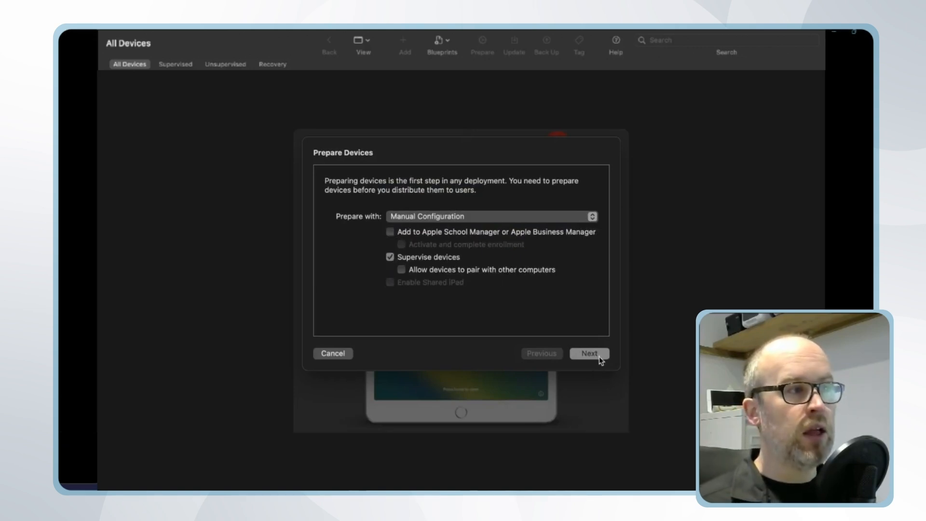
click(588, 353)
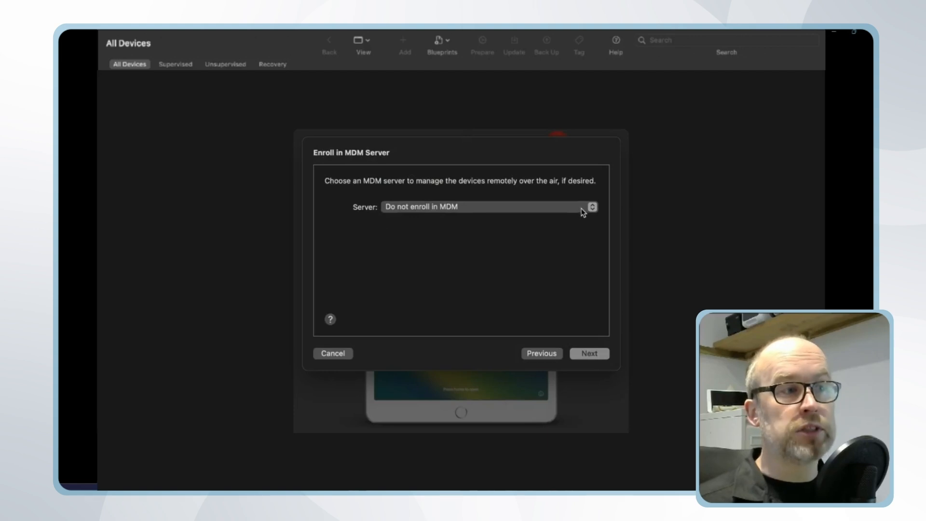
click(486, 206)
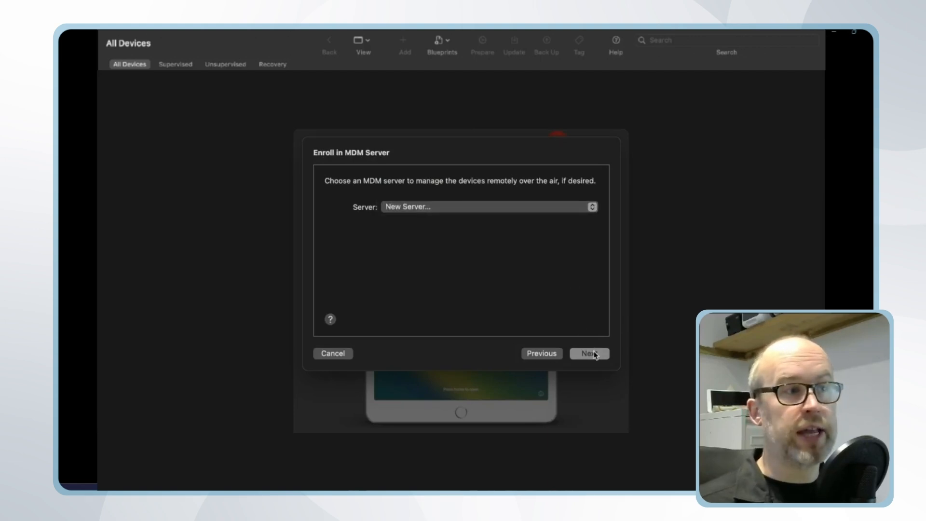
click(588, 353)
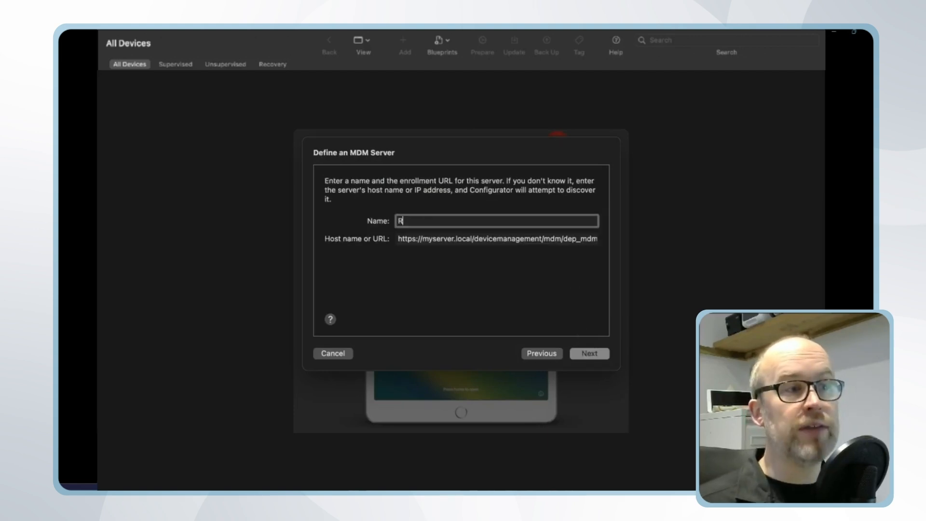
text(ocketCo)
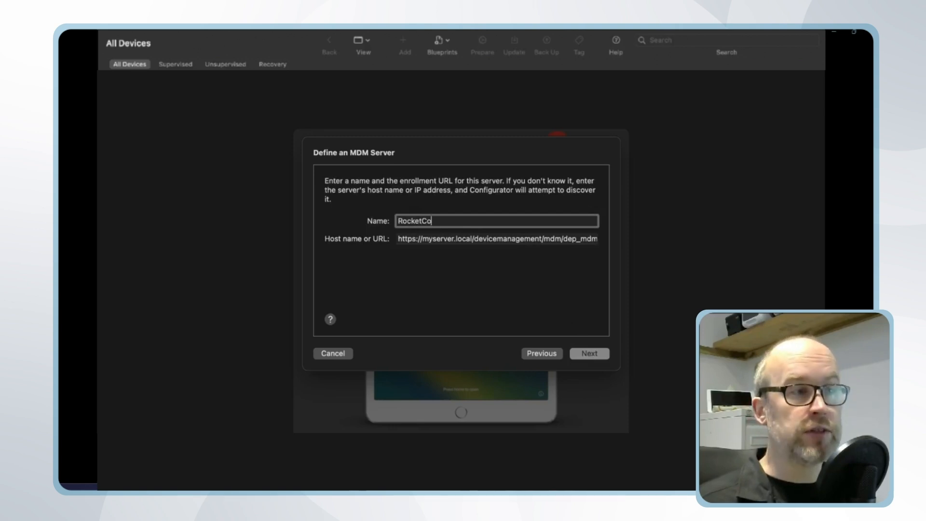
text(Server)
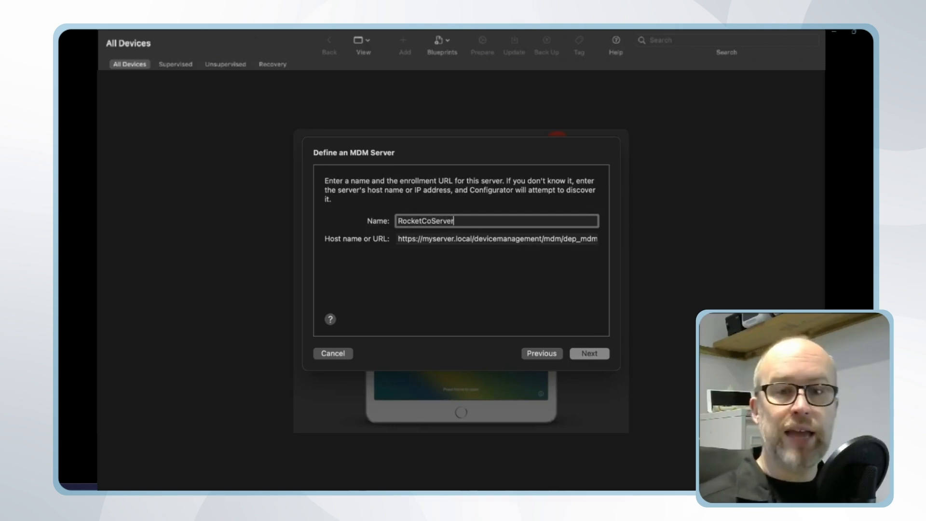
text(https://a0024460.mobicontrol.cloud)
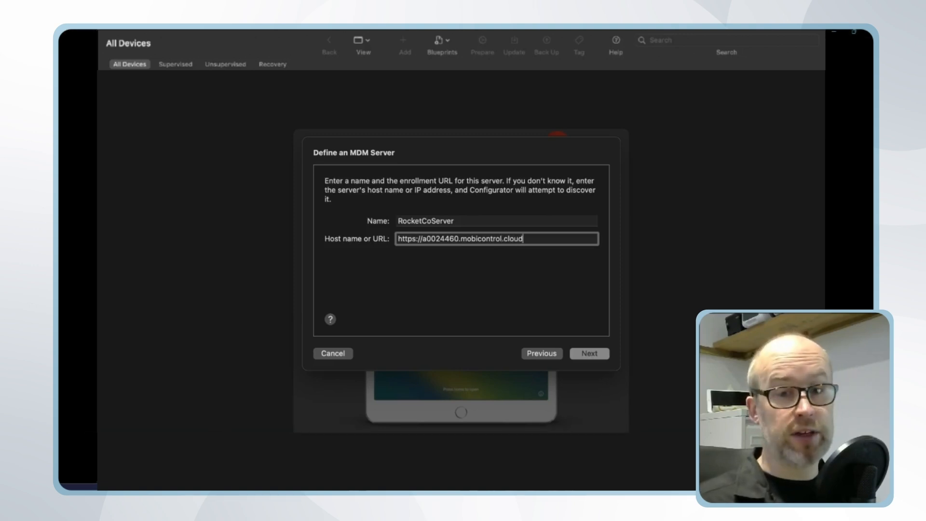
text(/Enrollment)
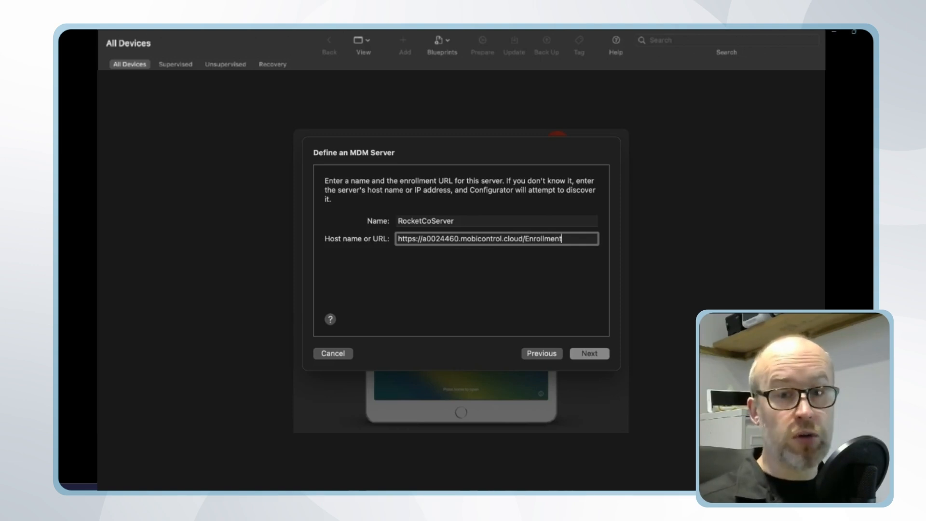
text(/k)
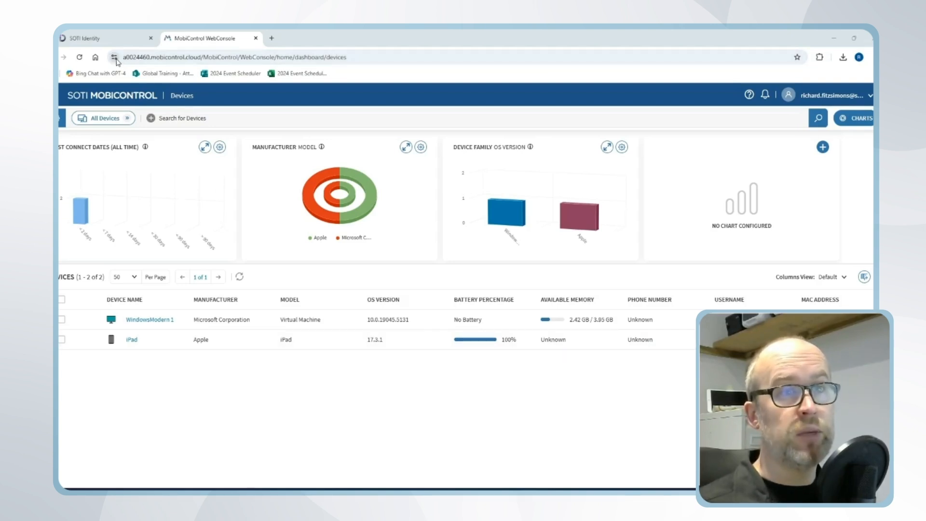
View the MobiControl site's certificate details showing the Go Daddy certificate chain.
click(114, 57)
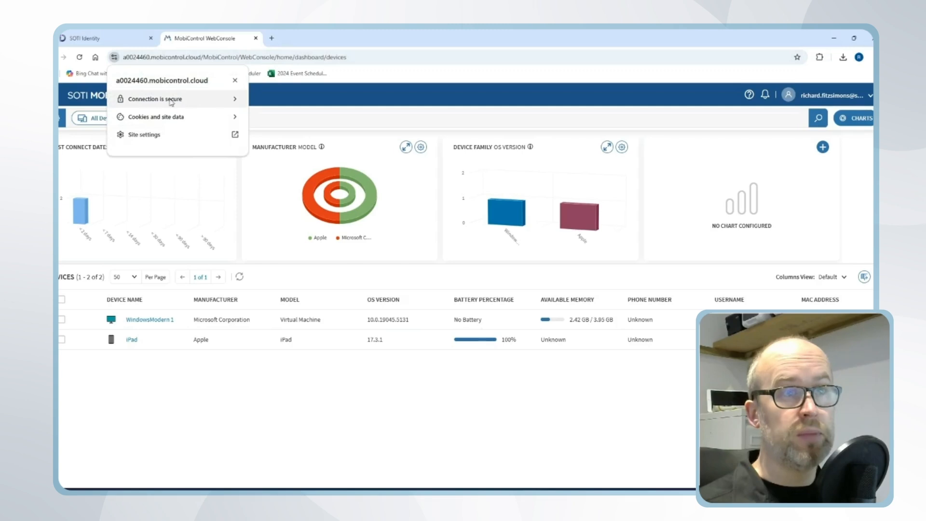
click(154, 99)
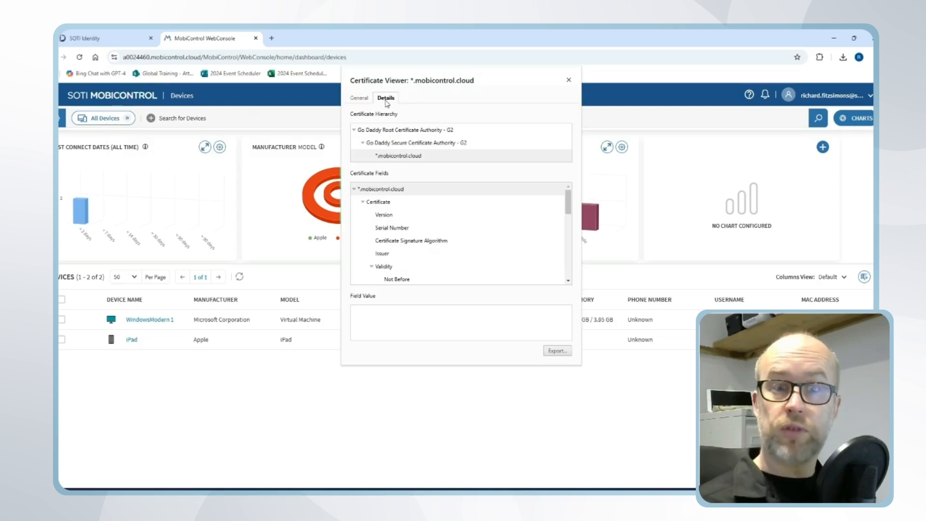
click(405, 129)
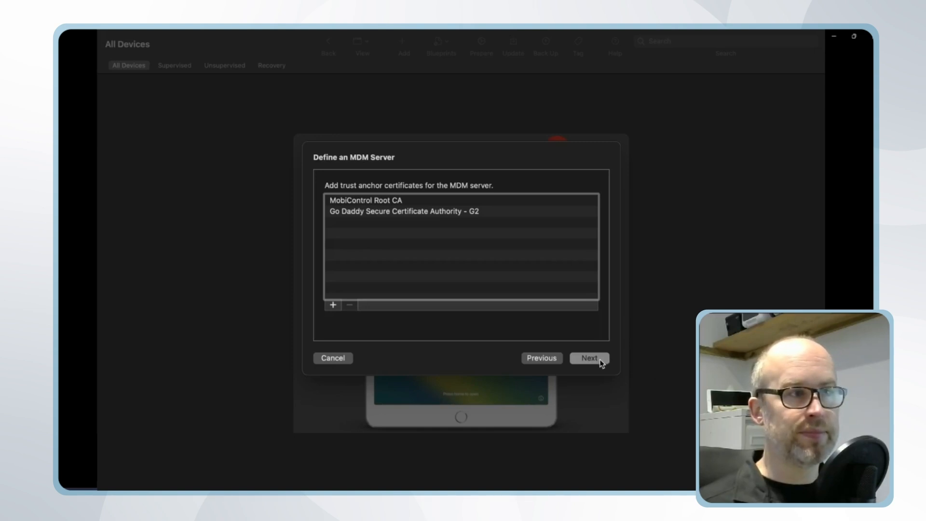
Accept the trust anchors, skip ABM sign-in, enter Rocket Co Company details and generate a new supervision identity.
click(589, 358)
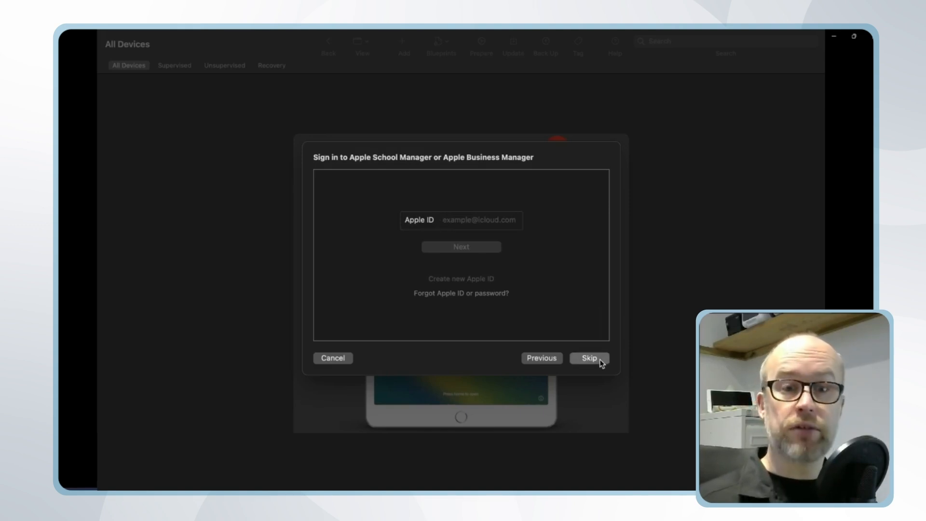
click(588, 358)
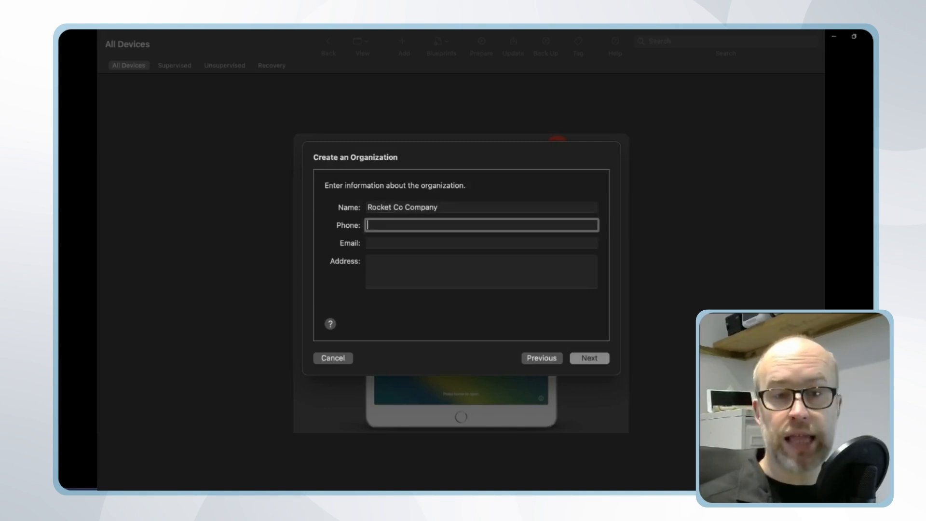
text(00000-00000)
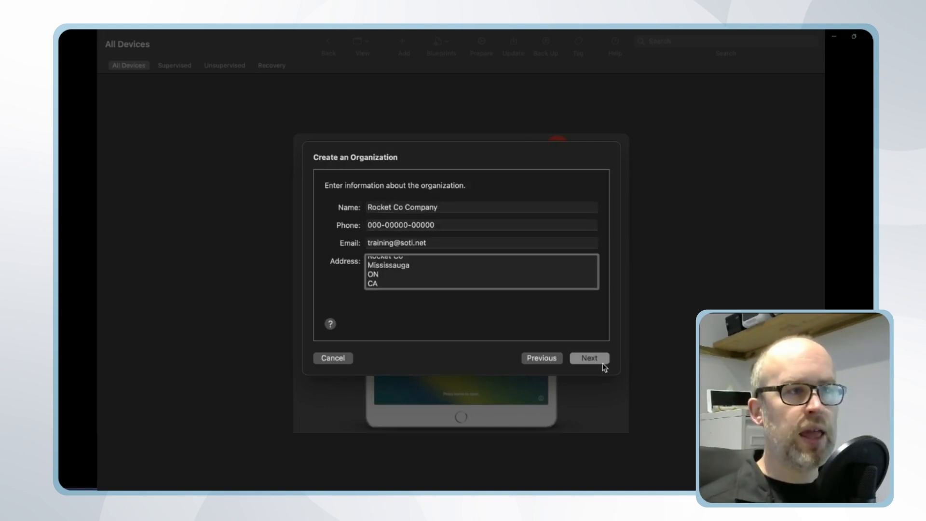
click(588, 358)
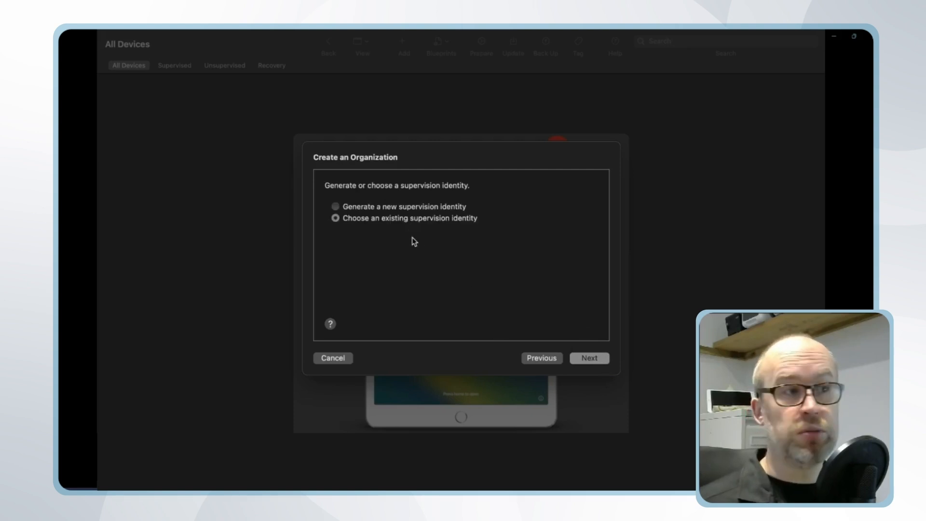
click(335, 207)
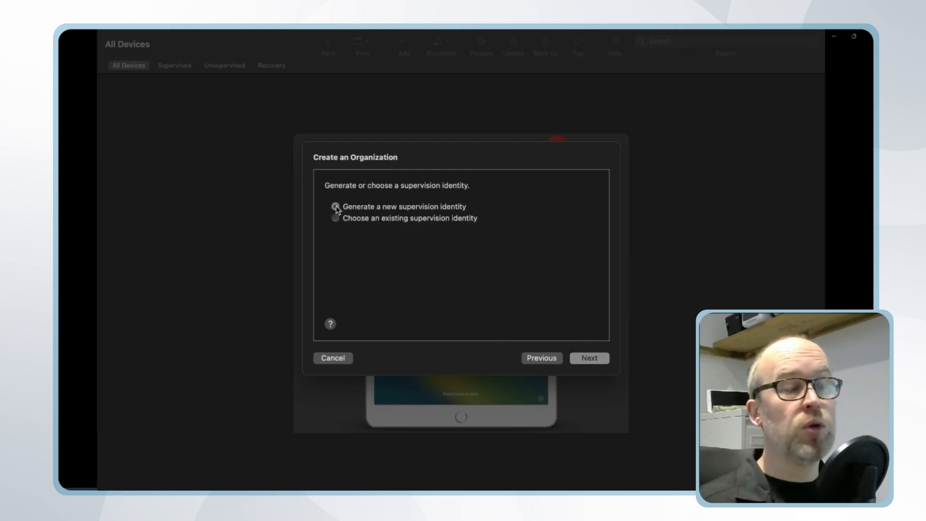
click(589, 358)
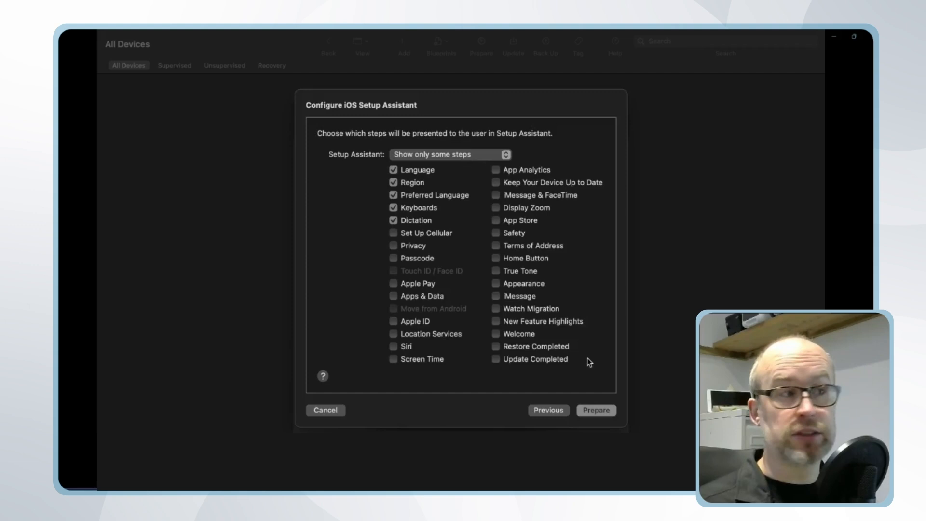
mouse_move(131, 292)
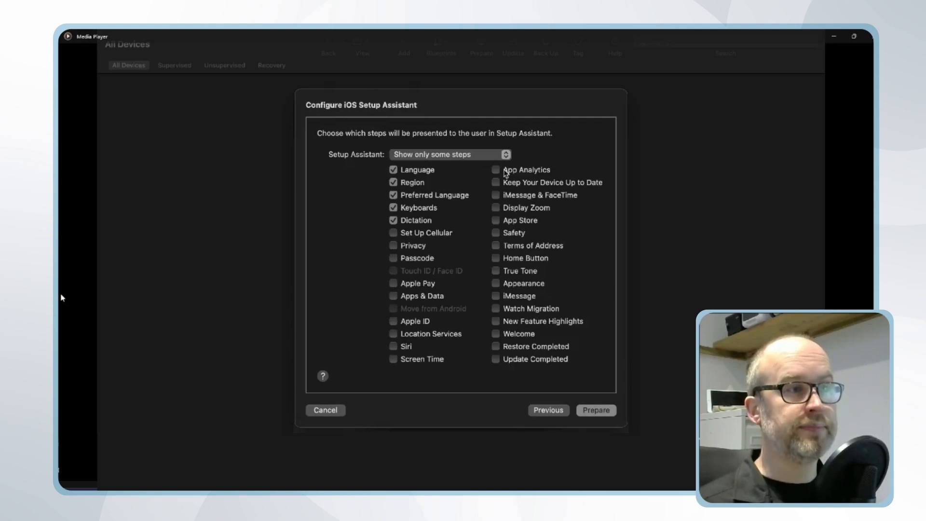
Choose which Setup Assistant steps the user will see.
click(449, 155)
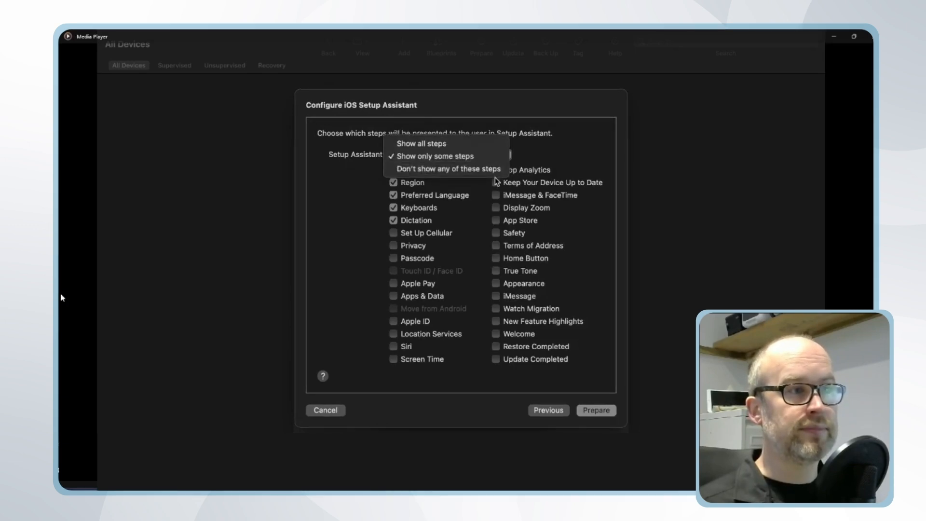
click(448, 168)
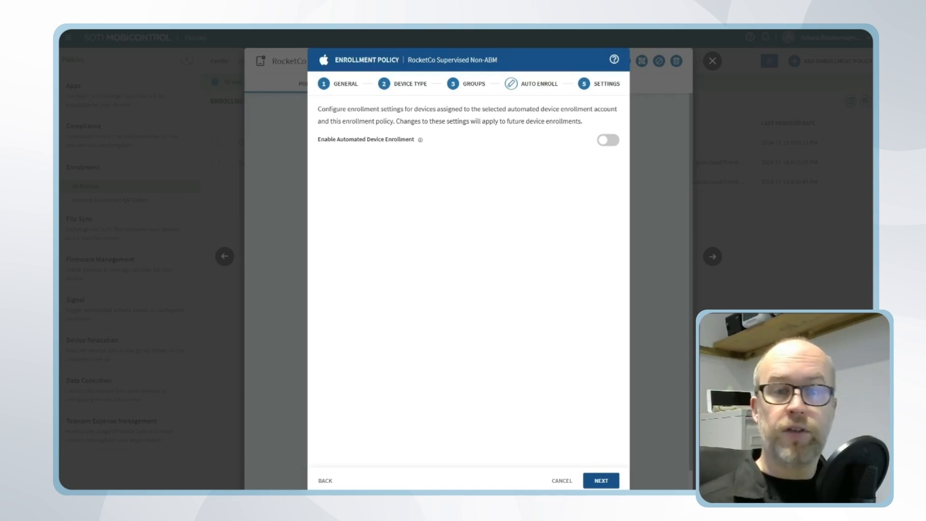
mouse_move(575, 173)
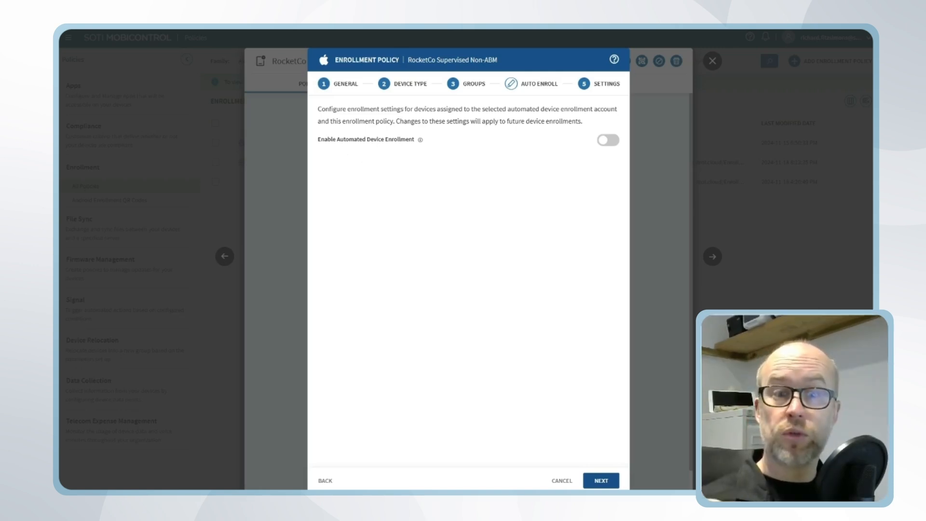
Review the Auto Enroll step with Automated Device Enrollment left disabled.
click(559, 480)
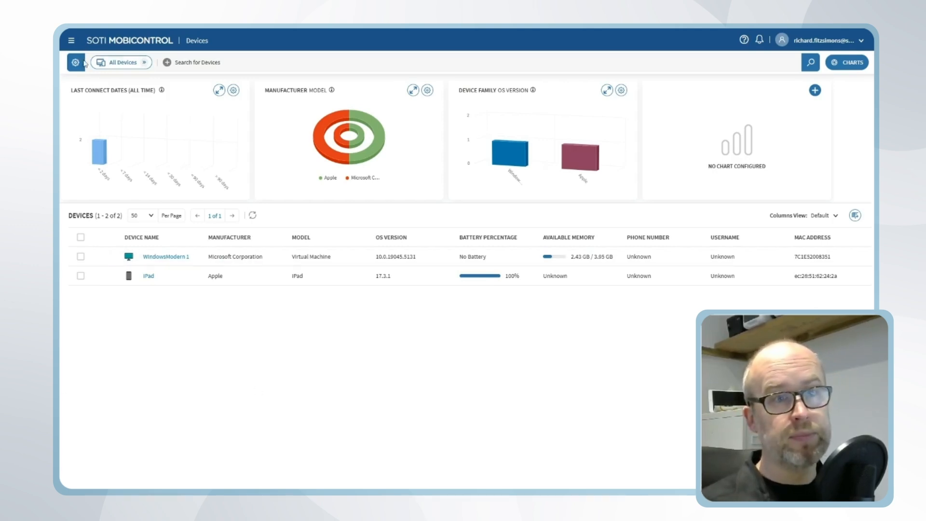
Go to Global Settings and its Enrollment section from the main navigation.
click(75, 62)
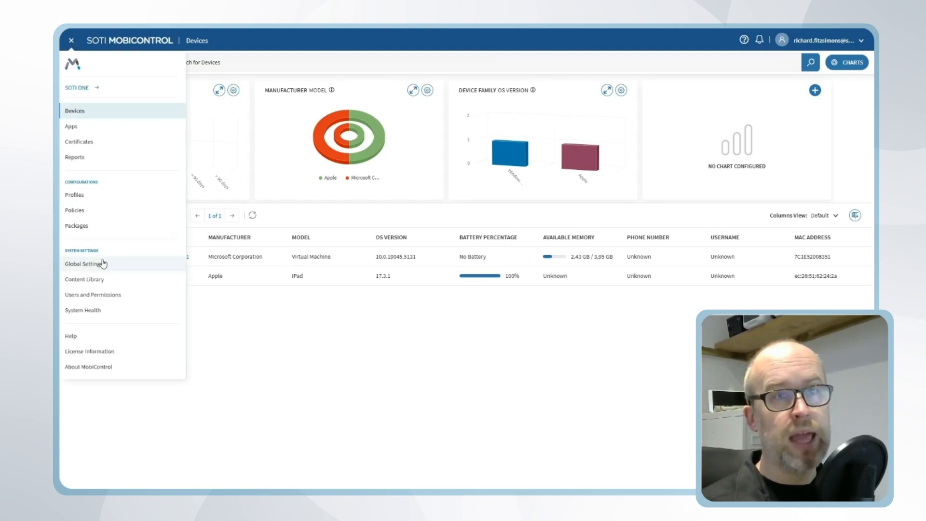
click(85, 264)
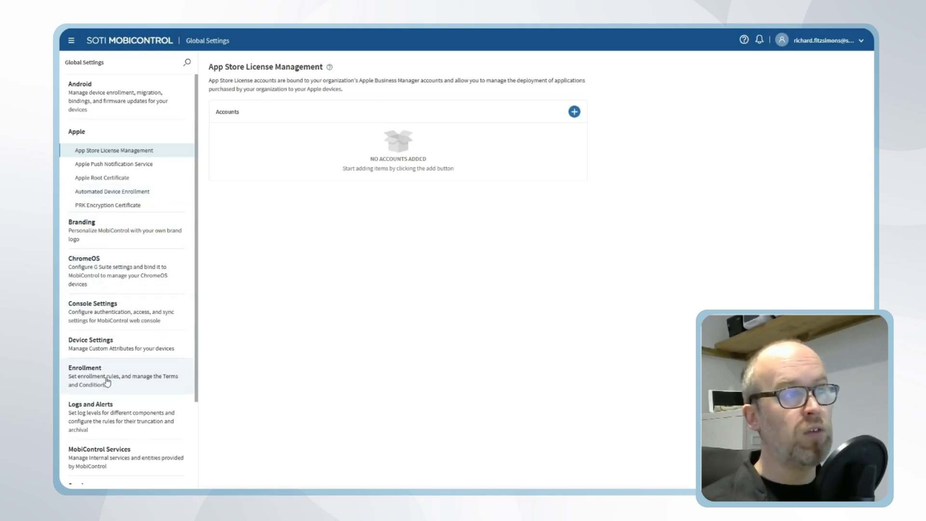
click(84, 368)
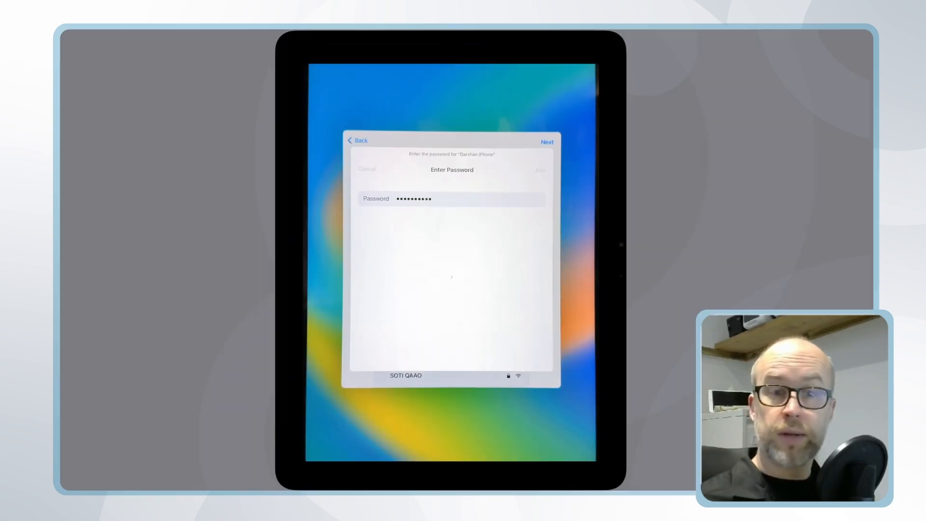
Join the Wi-Fi network and accept Remote Management enrollment by SOTI Inc.
click(357, 140)
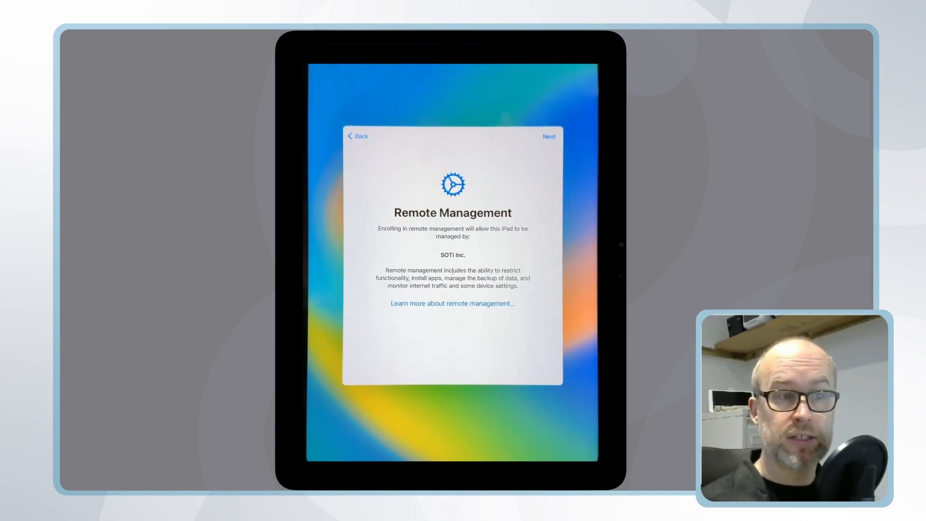
click(548, 136)
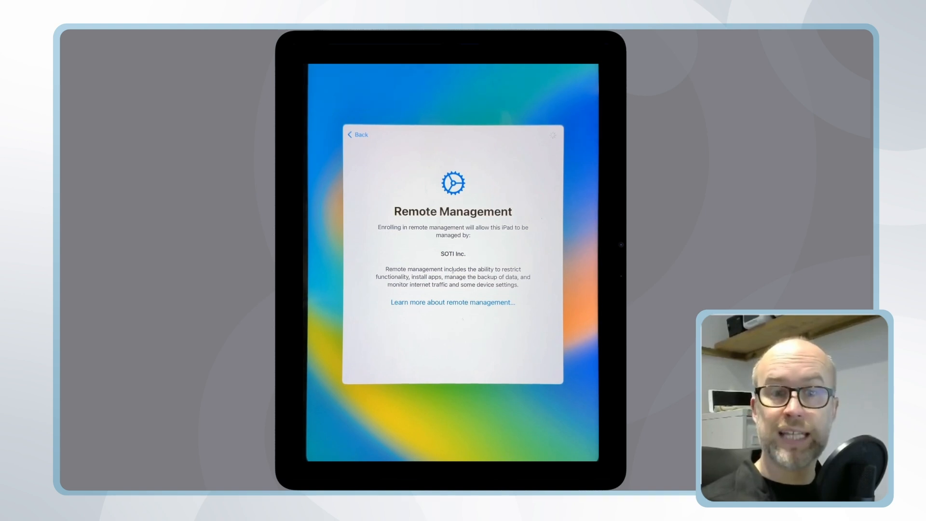